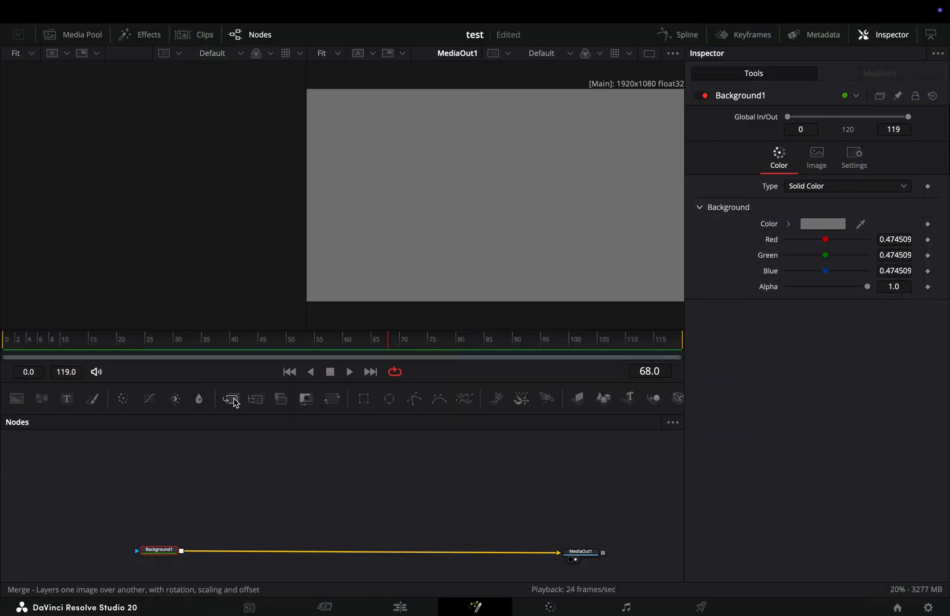
- Merge a rendered Text 3D reading RANDOM over the grey background, adjusting its Size and Tracking
{"action": "left_click", "coordinate": [230, 399]}
{"action": "type", "text": "text"}
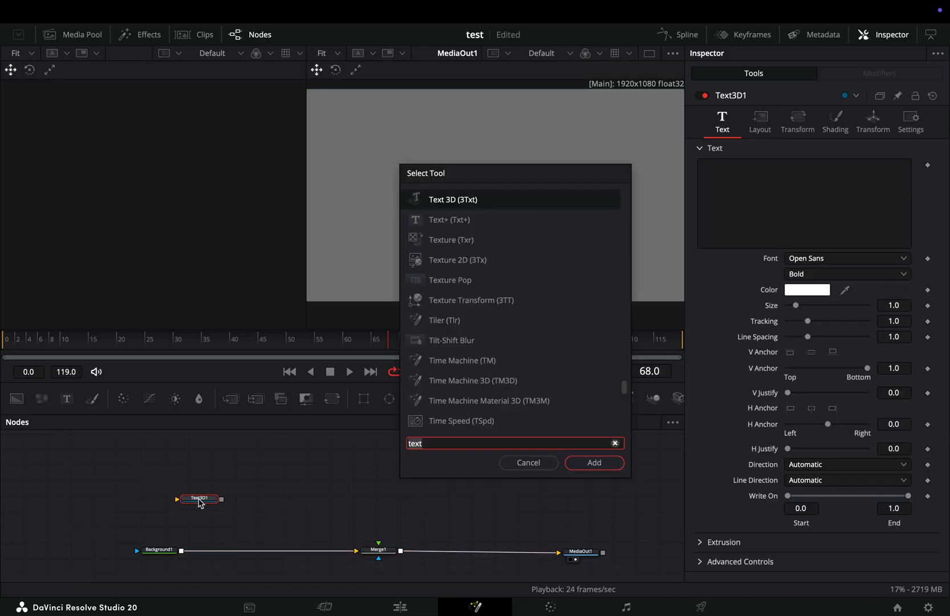
{"action": "left_click", "coordinate": [593, 463]}
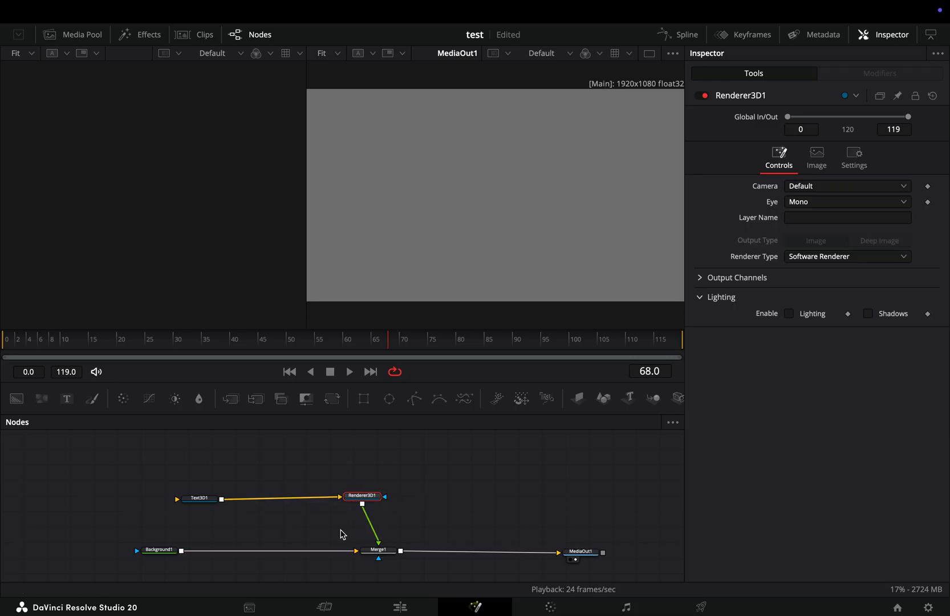
{"action": "left_click", "coordinate": [199, 497]}
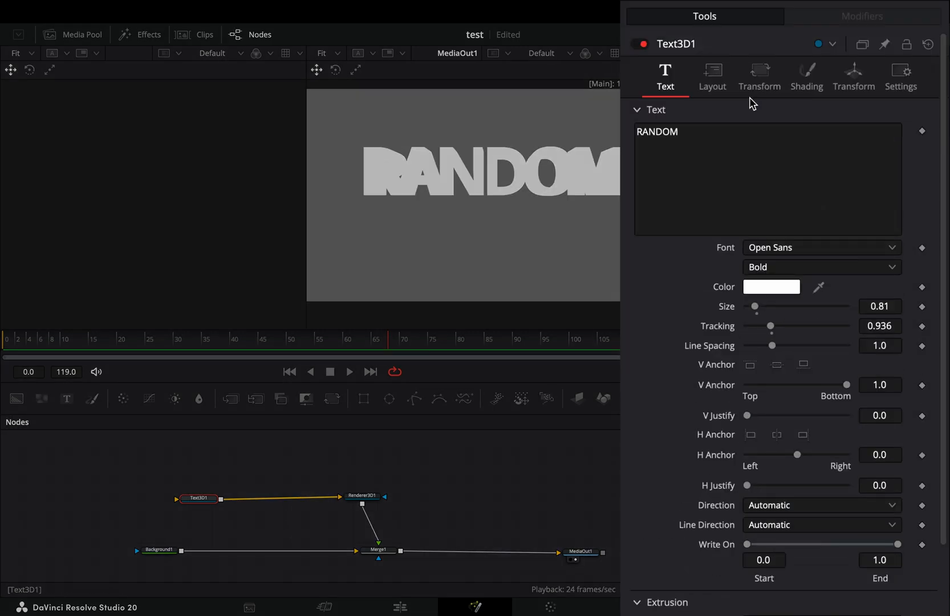
{"action": "left_click", "coordinate": [806, 78]}
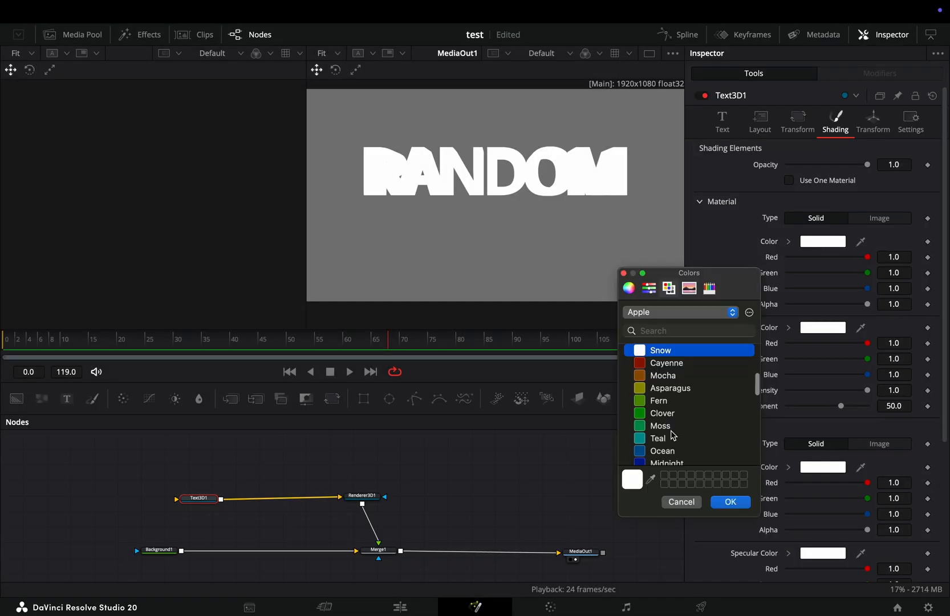
- Set the Text3D material colour to teal and the bevel material colour to salmon
{"action": "left_click", "coordinate": [657, 439]}
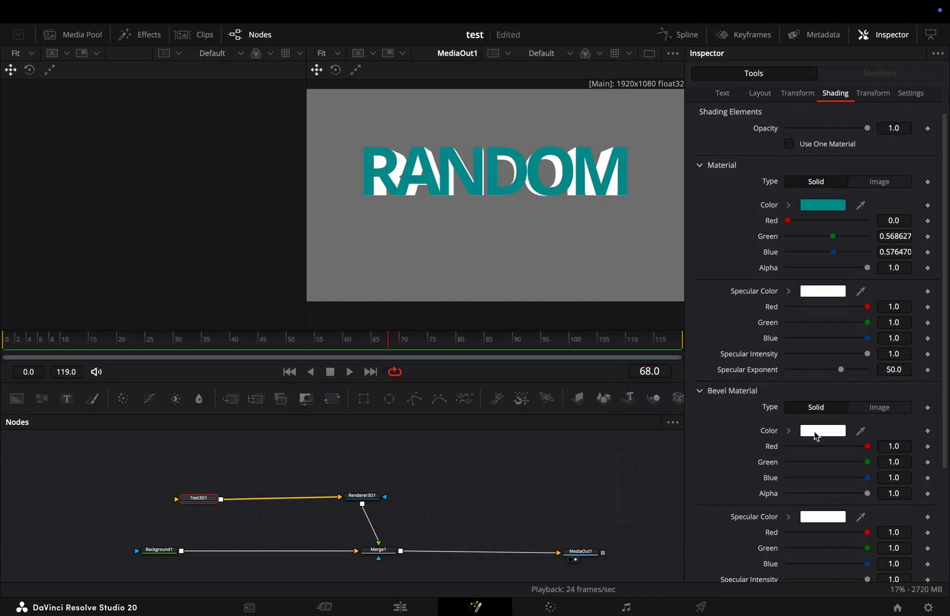
{"action": "left_click", "coordinate": [662, 391]}
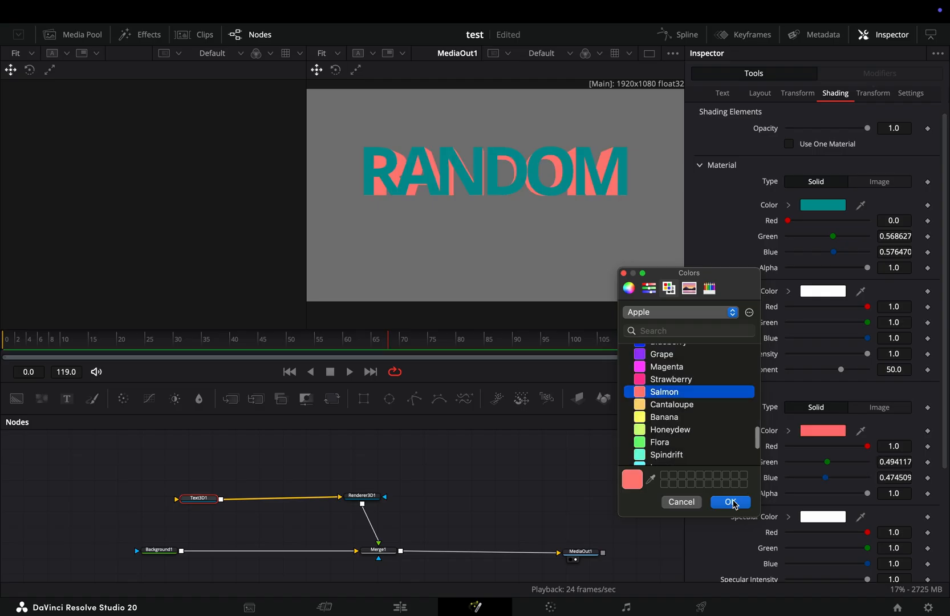
{"action": "left_click", "coordinate": [730, 502]}
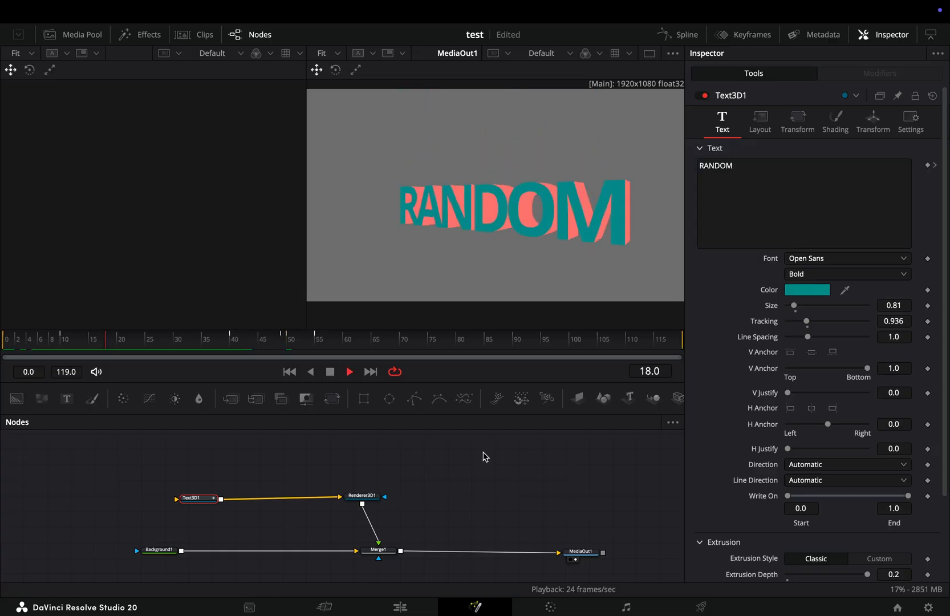
- Keyframe the Text field so the word changes from RANDOM to TEXT at a later frame
{"action": "type", "text": "TEXT"}
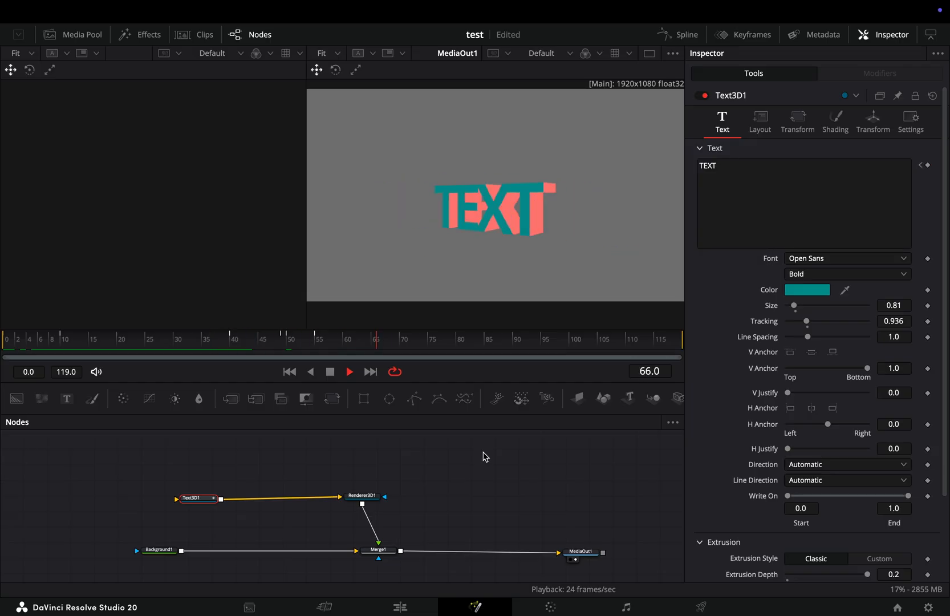
{"action": "left_click", "coordinate": [686, 34]}
{"action": "type", "text": "disp"}
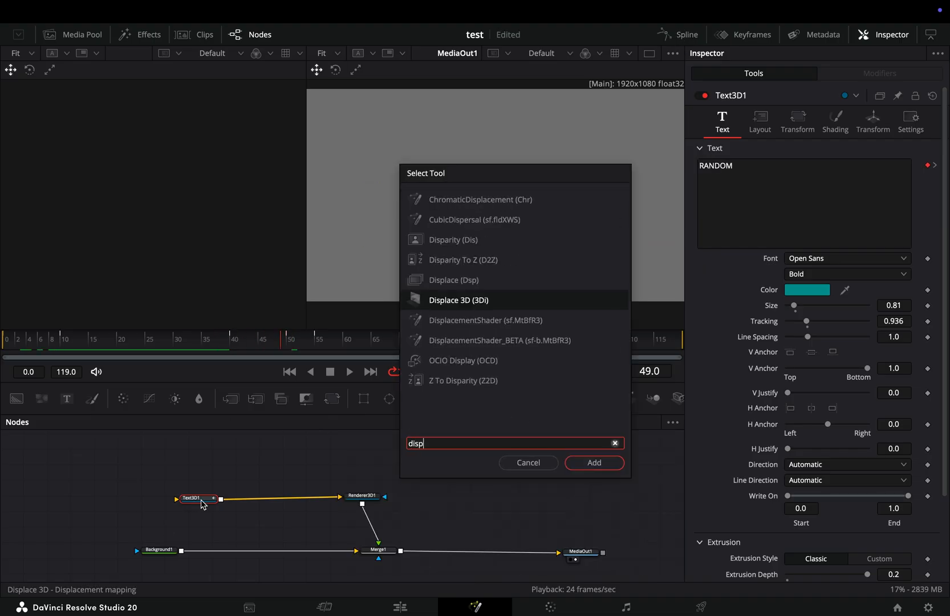
- Insert a Displace 3D node between Text3D1 and Renderer3D1
{"action": "left_click", "coordinate": [593, 463]}
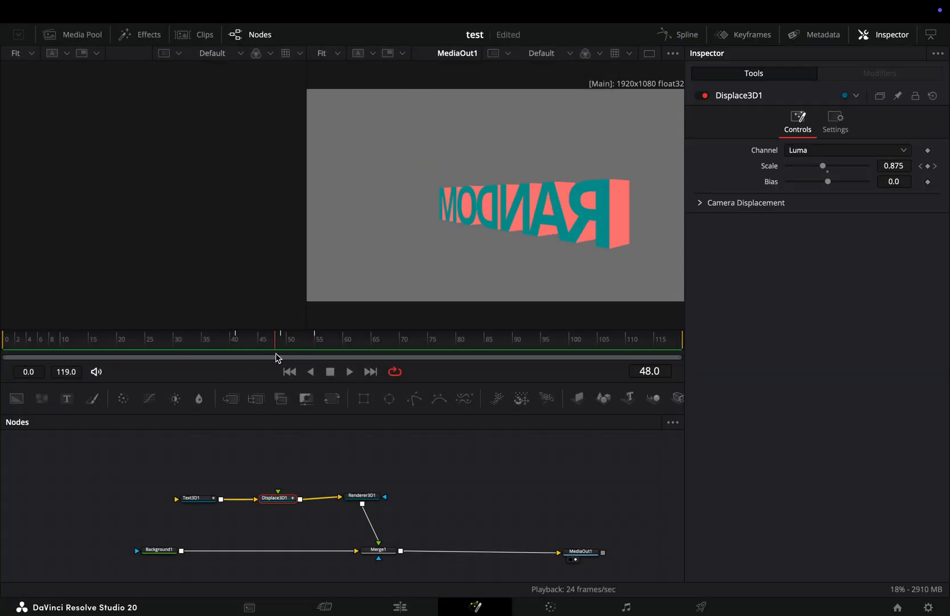
{"action": "mouse_move", "coordinate": [41, 399]}
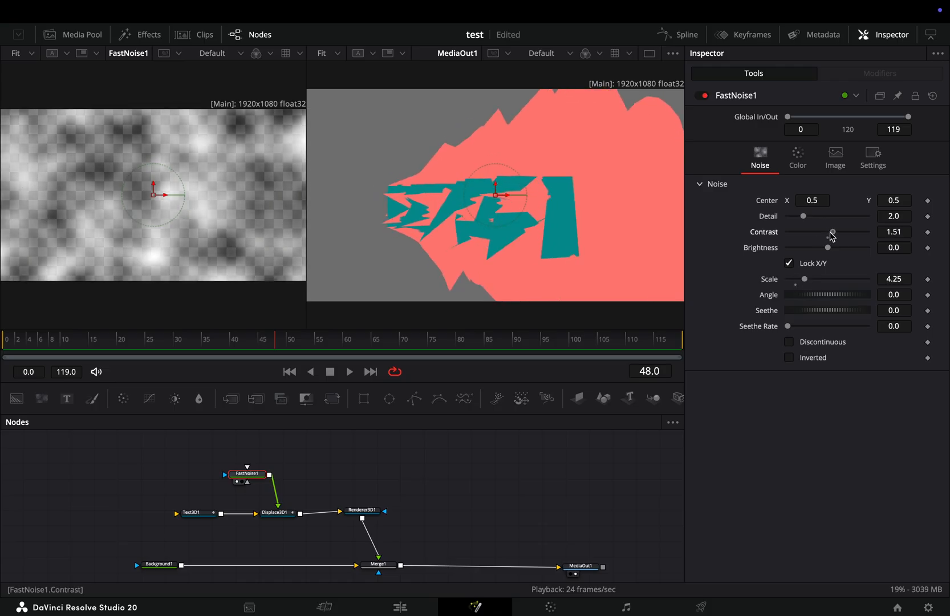
- Set FastNoise brightness to -1.0 and scale, then keyframe Displace3D1 Scale from 0 to 0.378
{"action": "left_click_drag", "start_coordinate": [828, 247], "coordinate": [788, 247]}
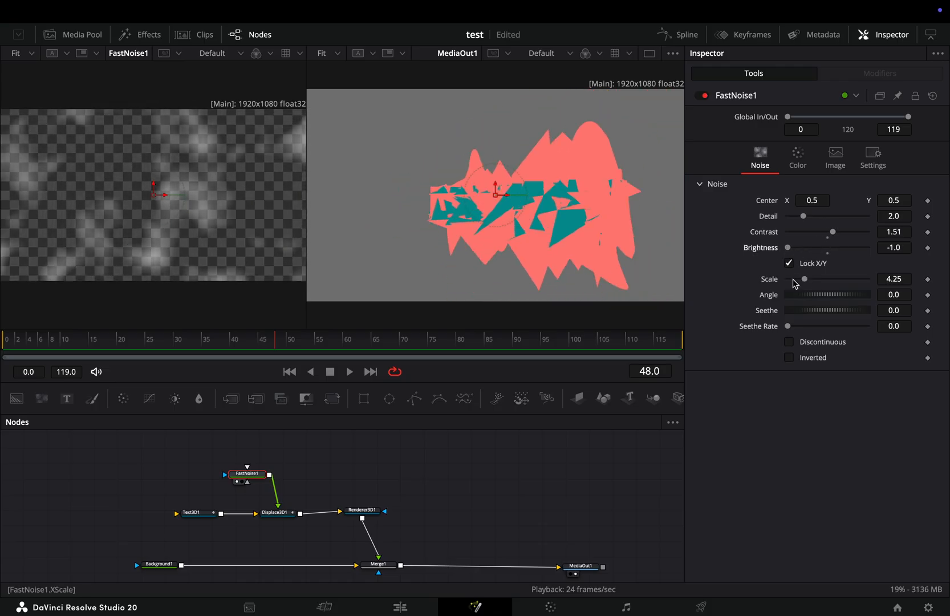
{"action": "left_click_drag", "start_coordinate": [803, 216], "coordinate": [862, 216]}
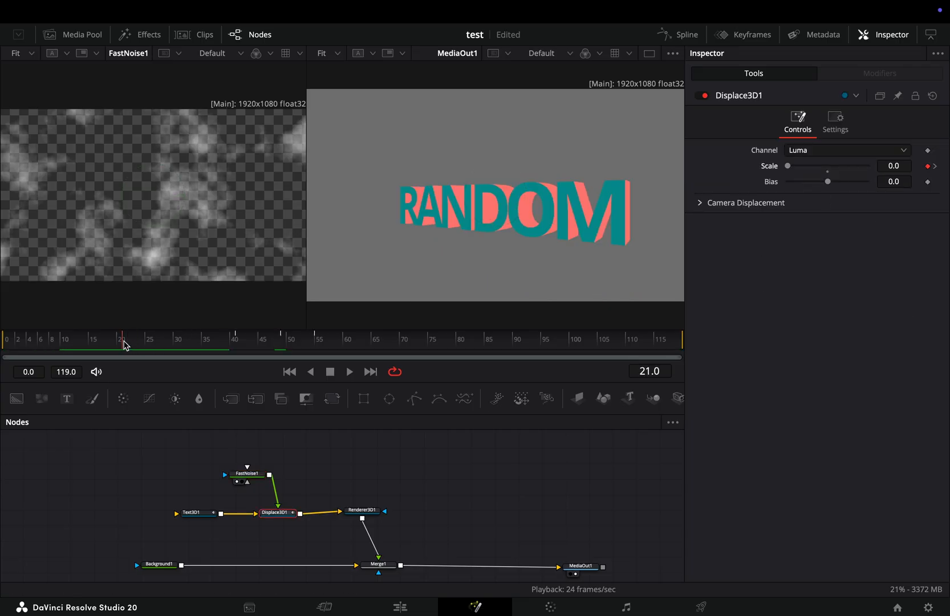
{"action": "left_click_drag", "start_coordinate": [788, 165], "coordinate": [803, 165]}
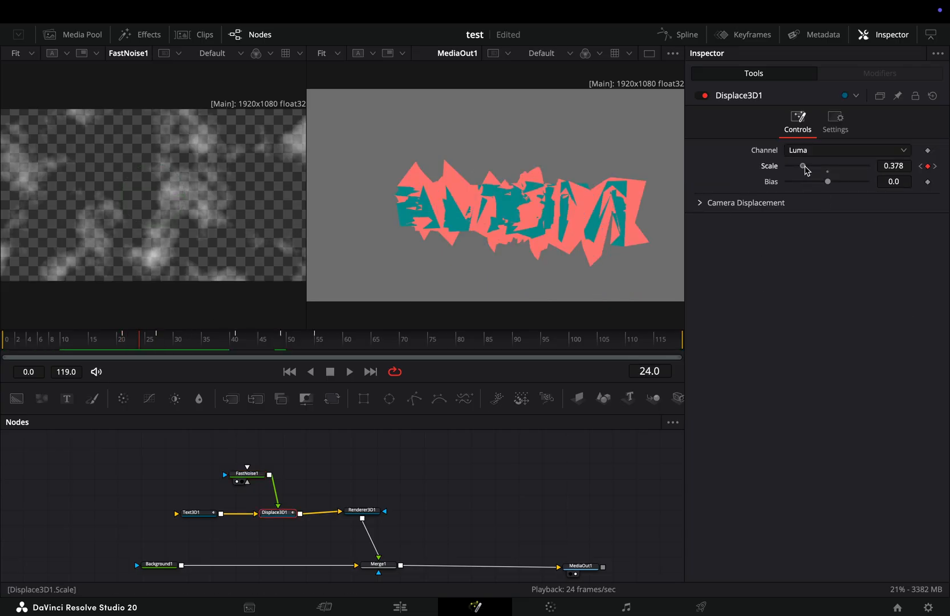